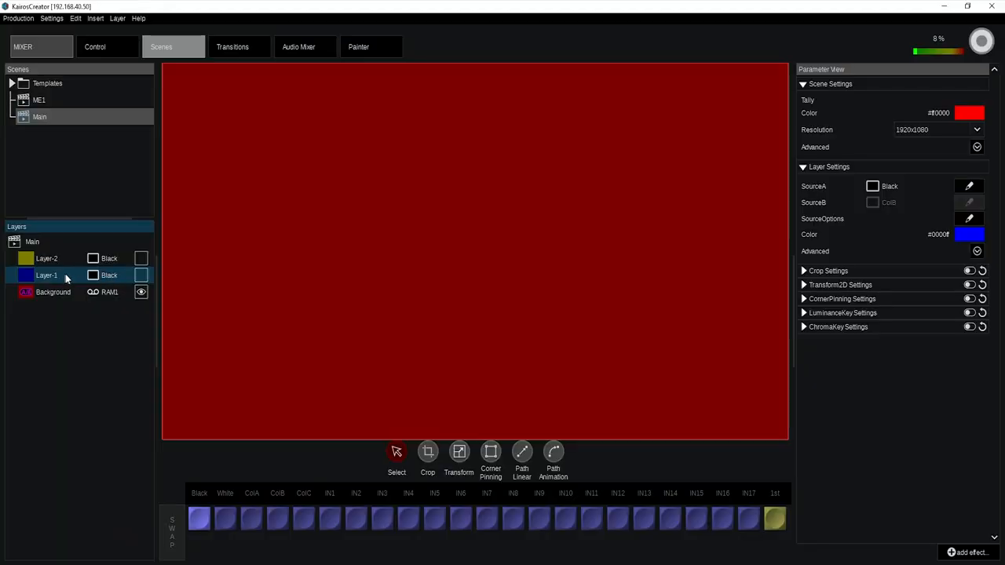
mouse_move(917, 405)
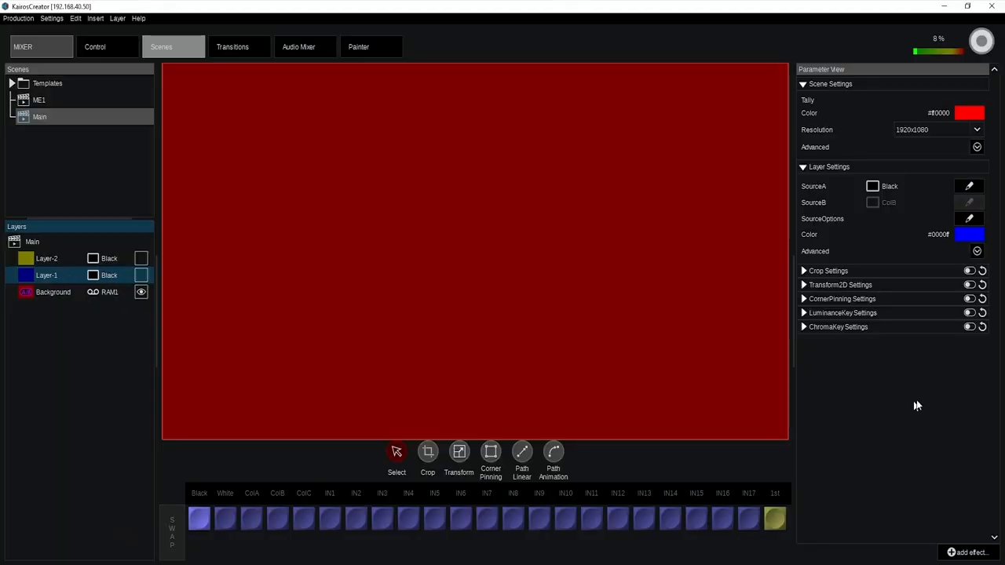
mouse_move(964, 355)
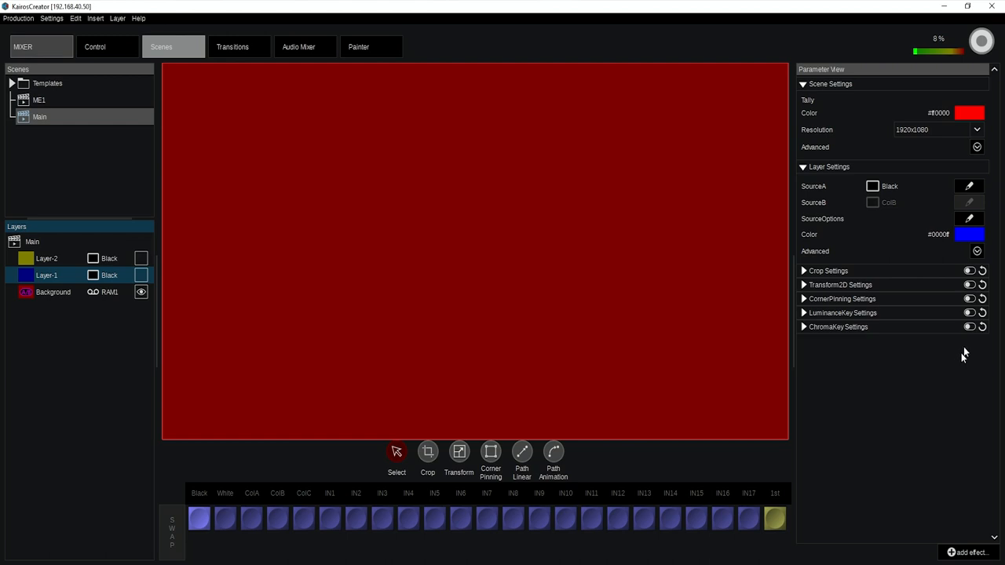
Bring up the source picker for Layer-1 showing the internal sources
click(969, 185)
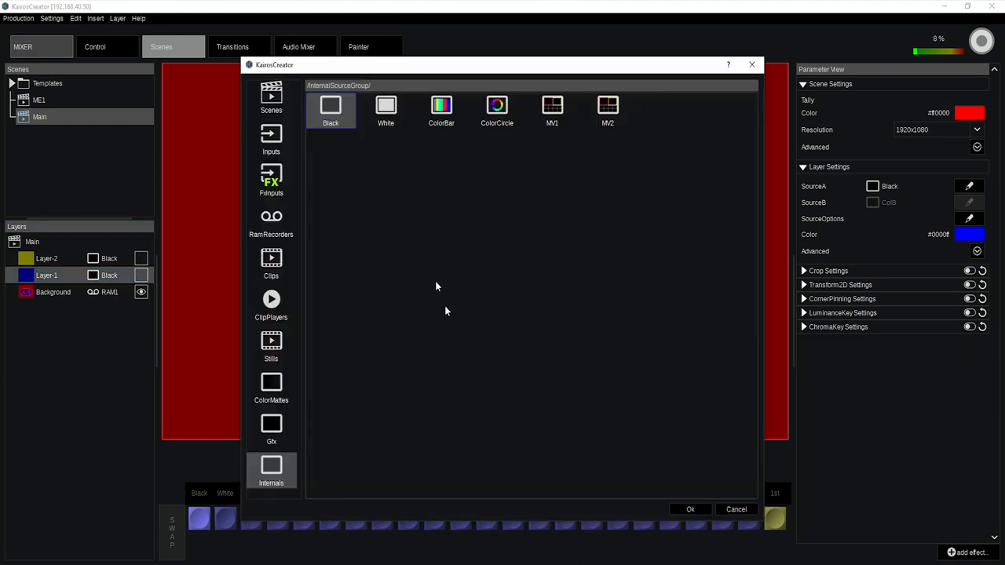
Make Layer-1 a visible ColorBar source with its chroma key switched on
click(440, 110)
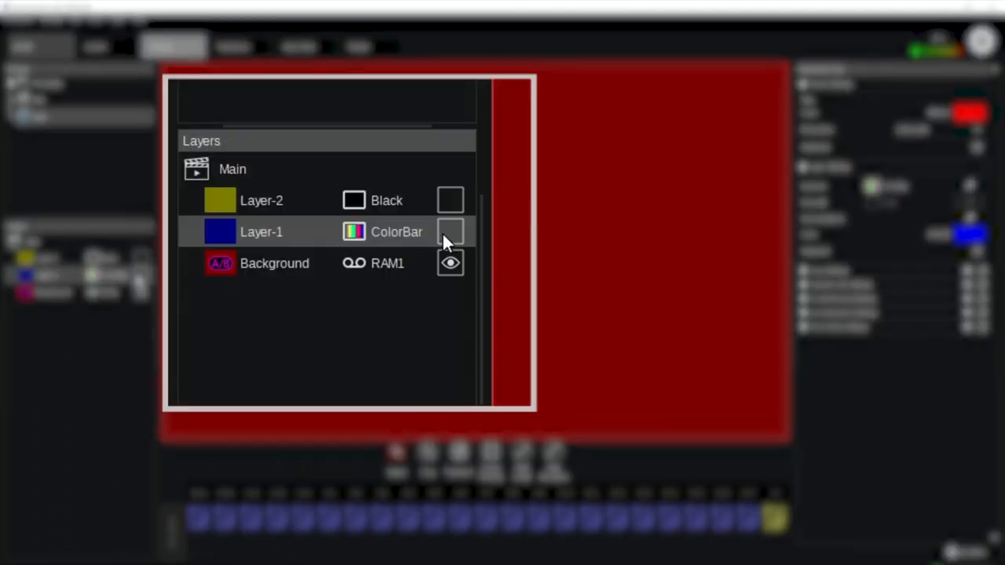
click(449, 230)
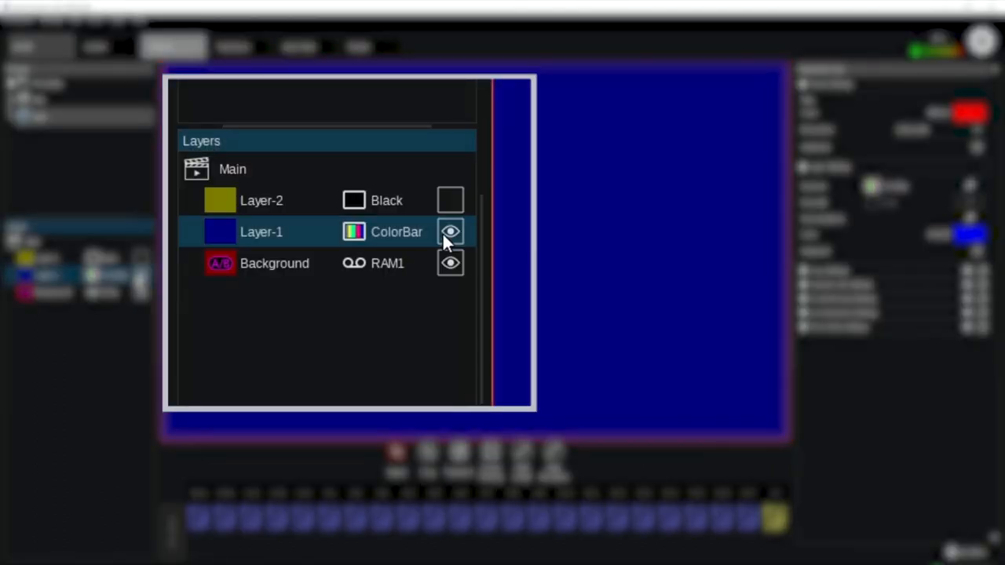
click(449, 231)
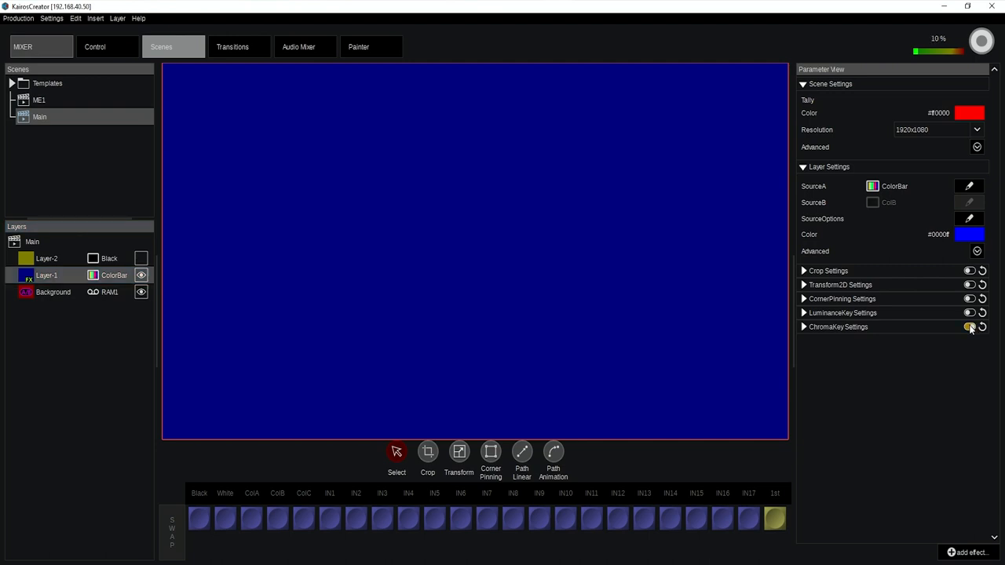
Add a second chroma key to Layer-1 and make it the only active one
click(970, 327)
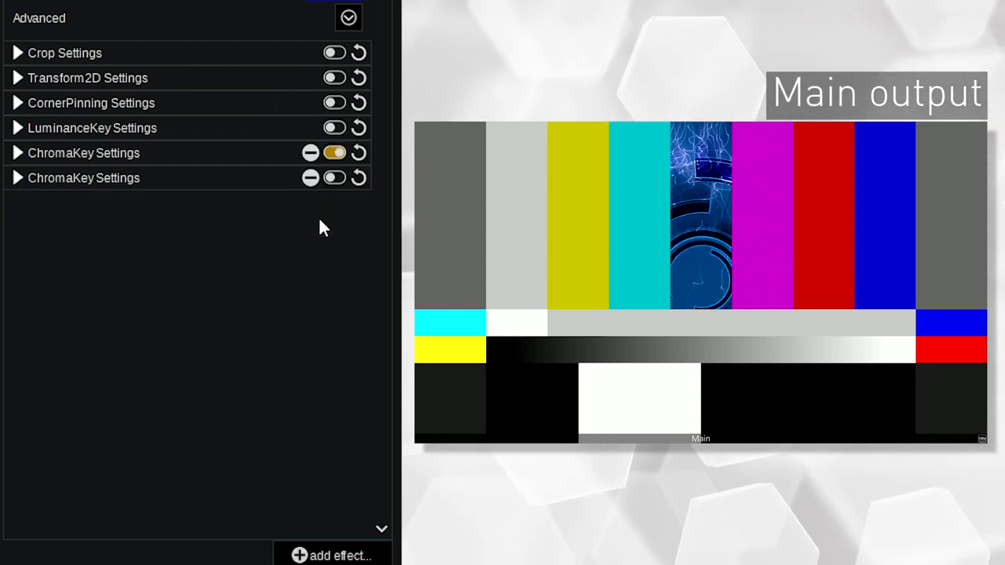
click(334, 178)
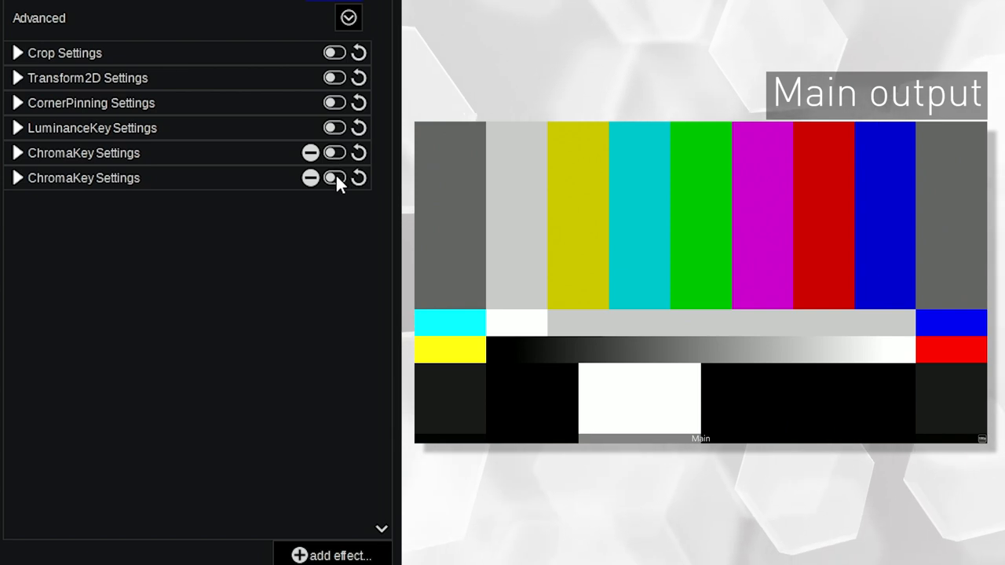
click(335, 177)
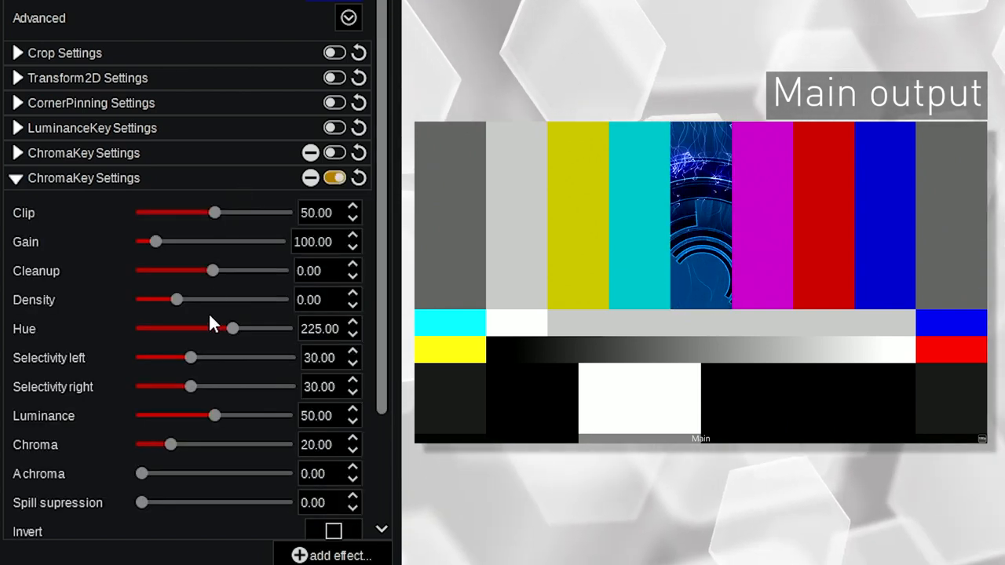
Set the second chroma key's hue to about 173.81 for the yellow bar, then switch it off
drag(230, 328, 198, 328)
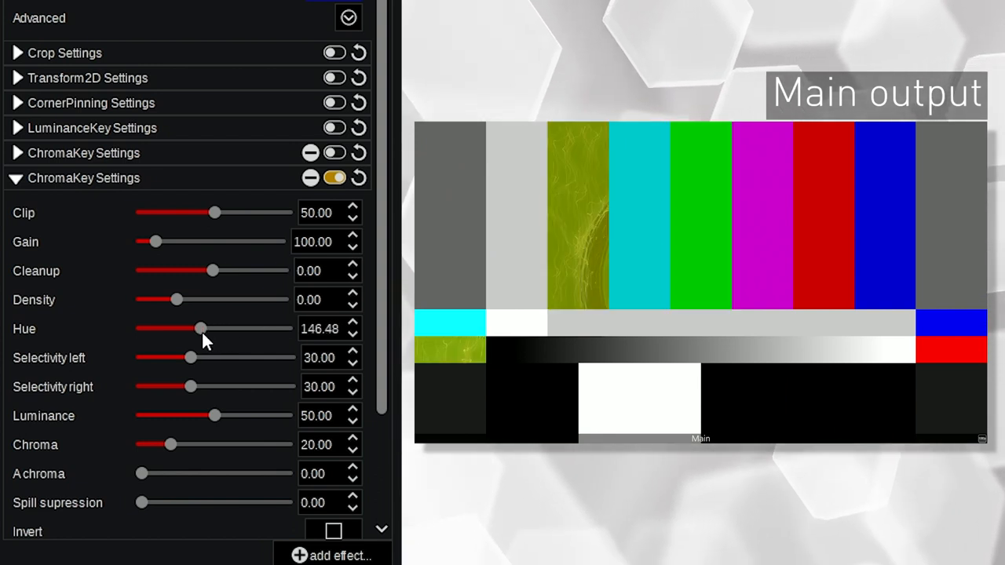
drag(198, 328, 210, 329)
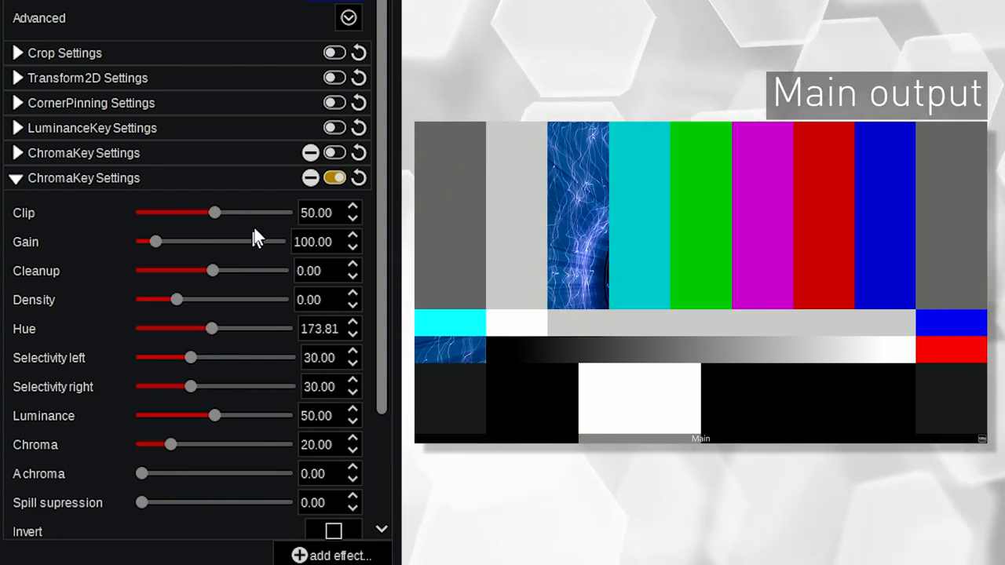
click(17, 178)
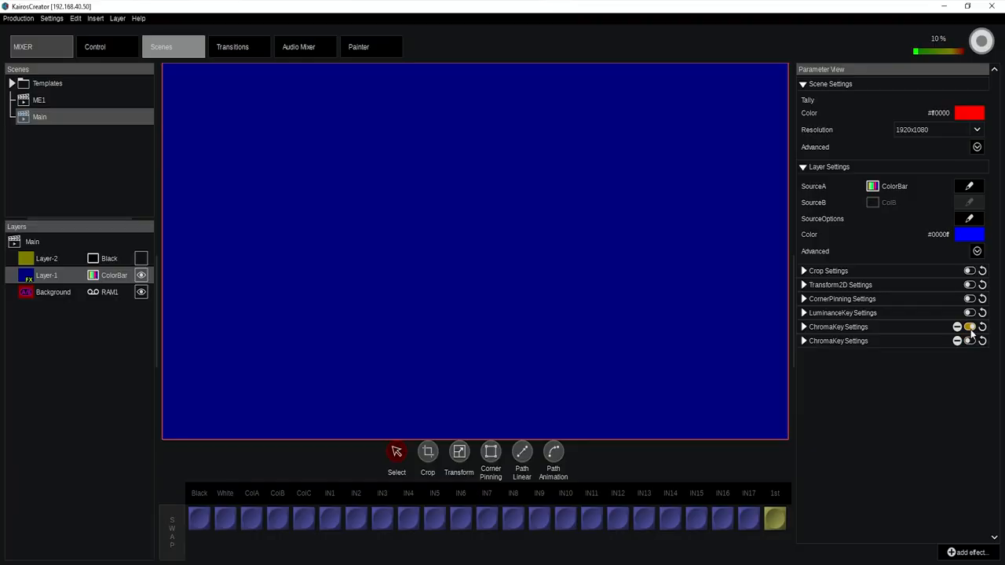
Add a third chroma key near hue 352 for blue and reactivate the first two keys
click(973, 553)
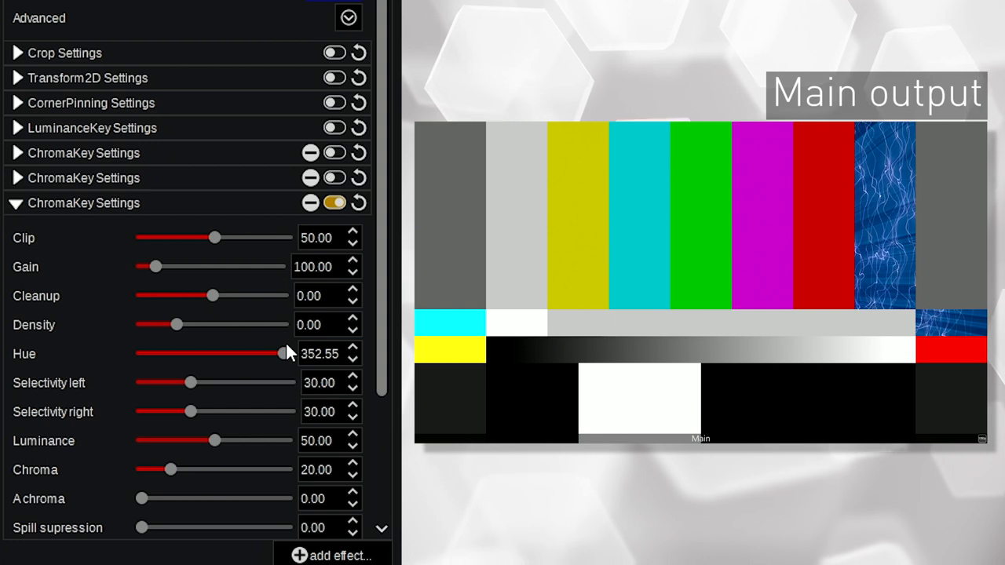
click(15, 203)
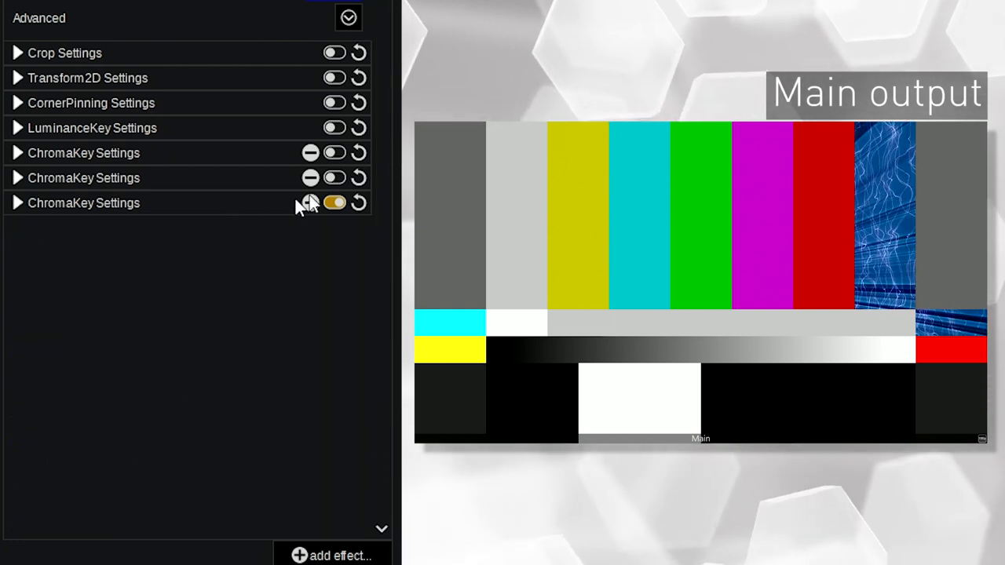
click(335, 152)
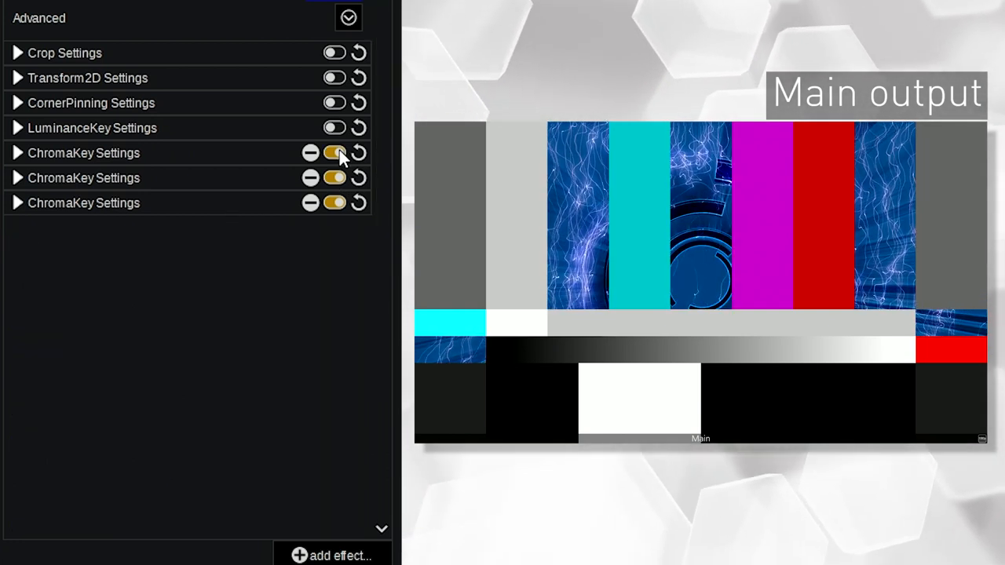
click(336, 152)
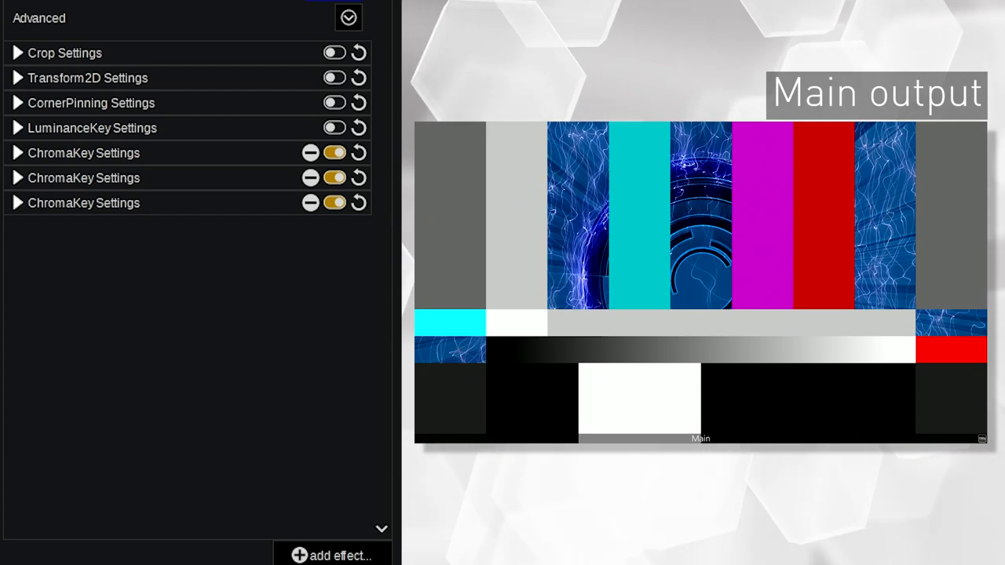